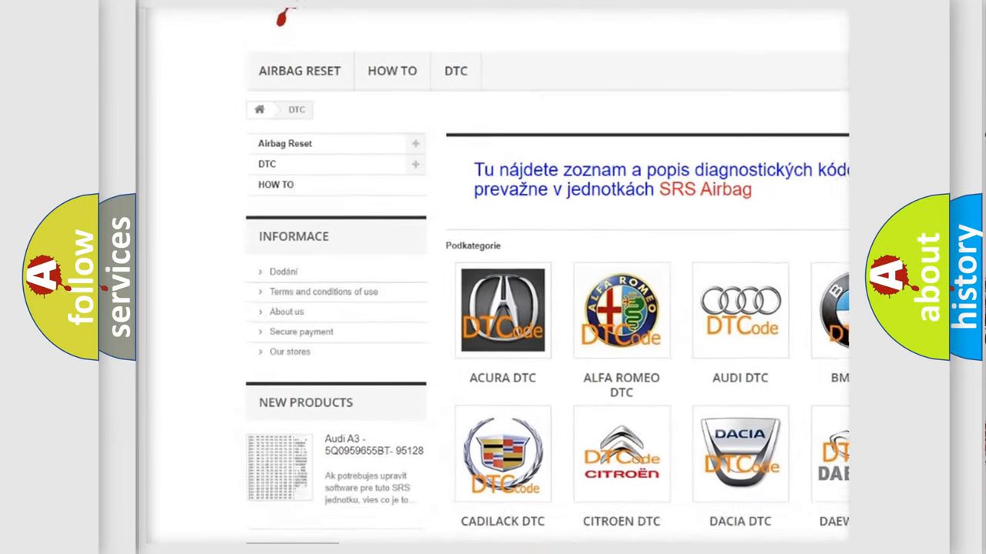
scroll(down, 3)
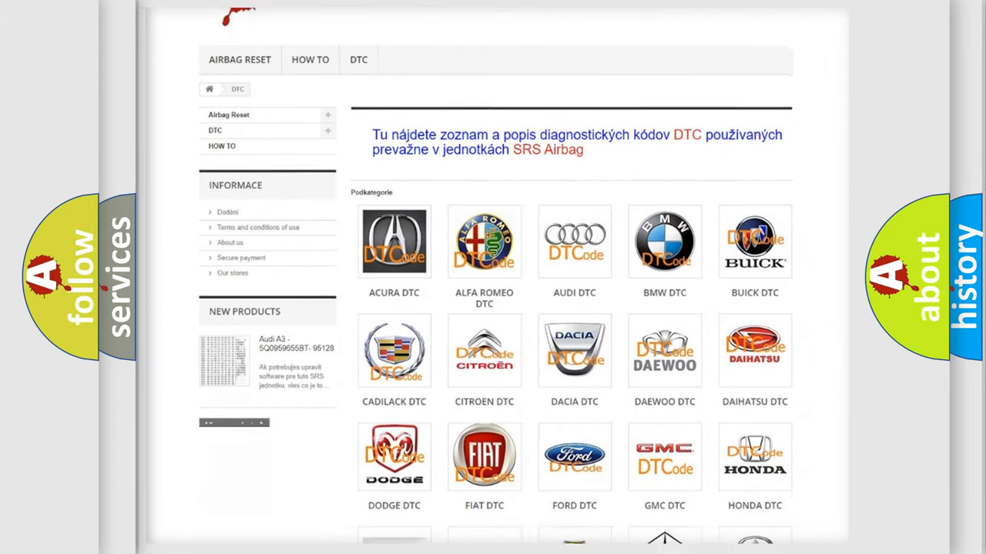
scroll(down, 3)
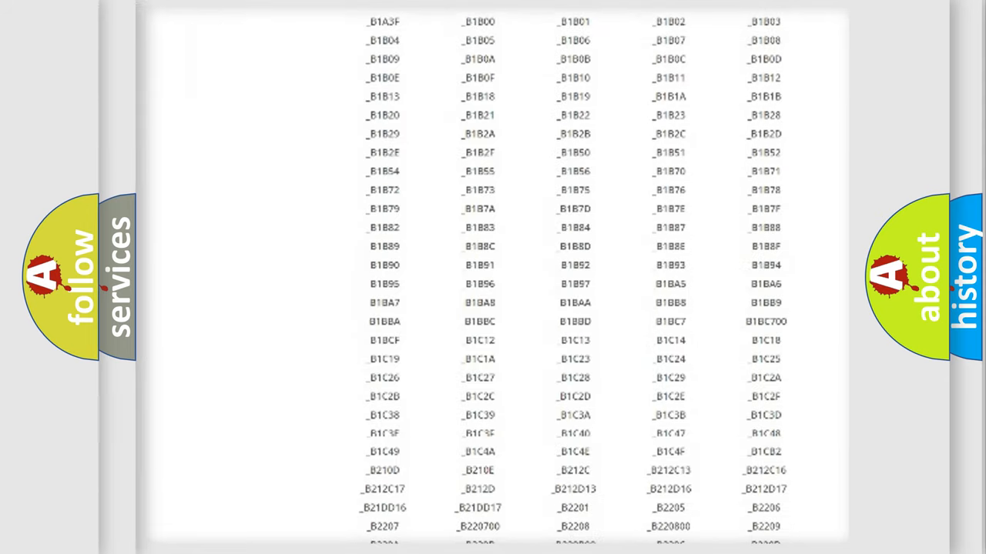
scroll(down, 3)
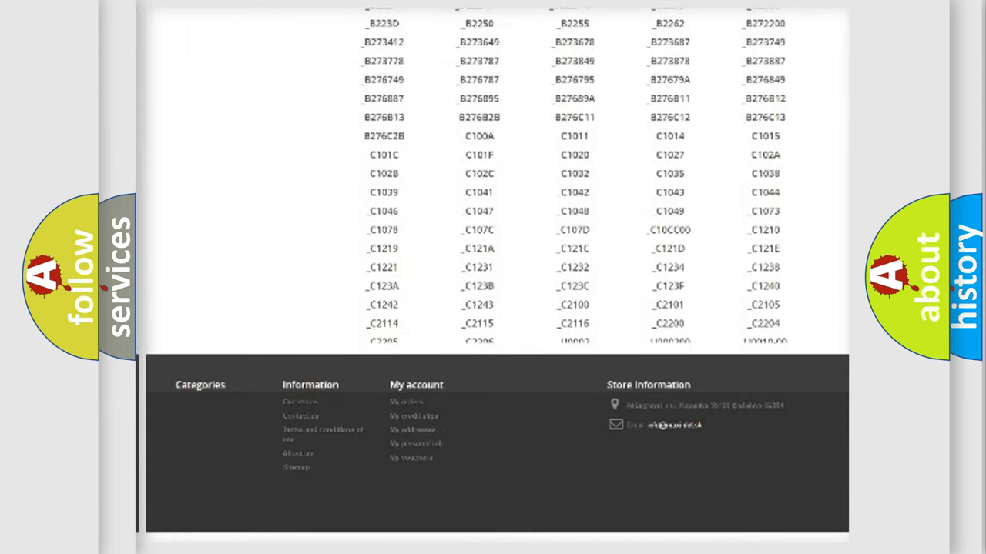
scroll(up, 3)
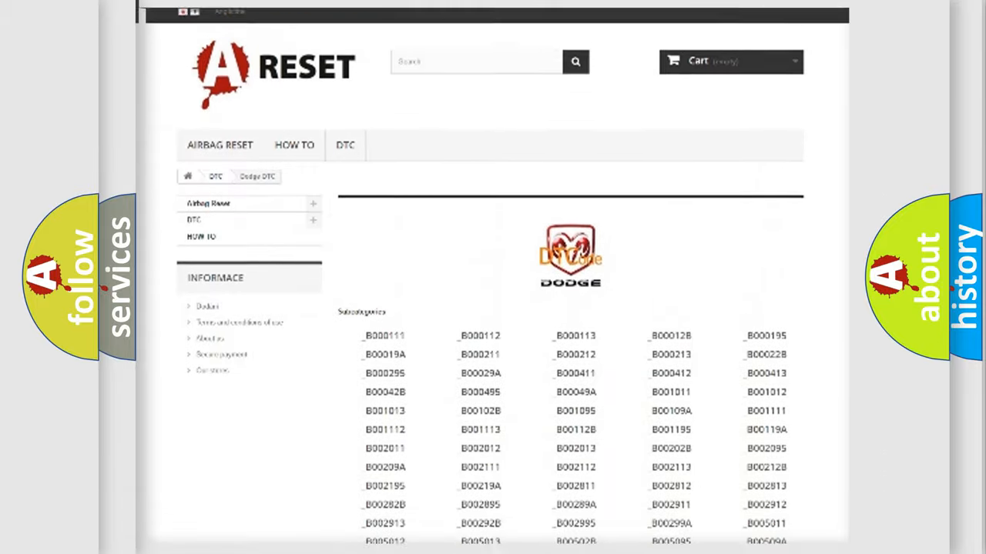